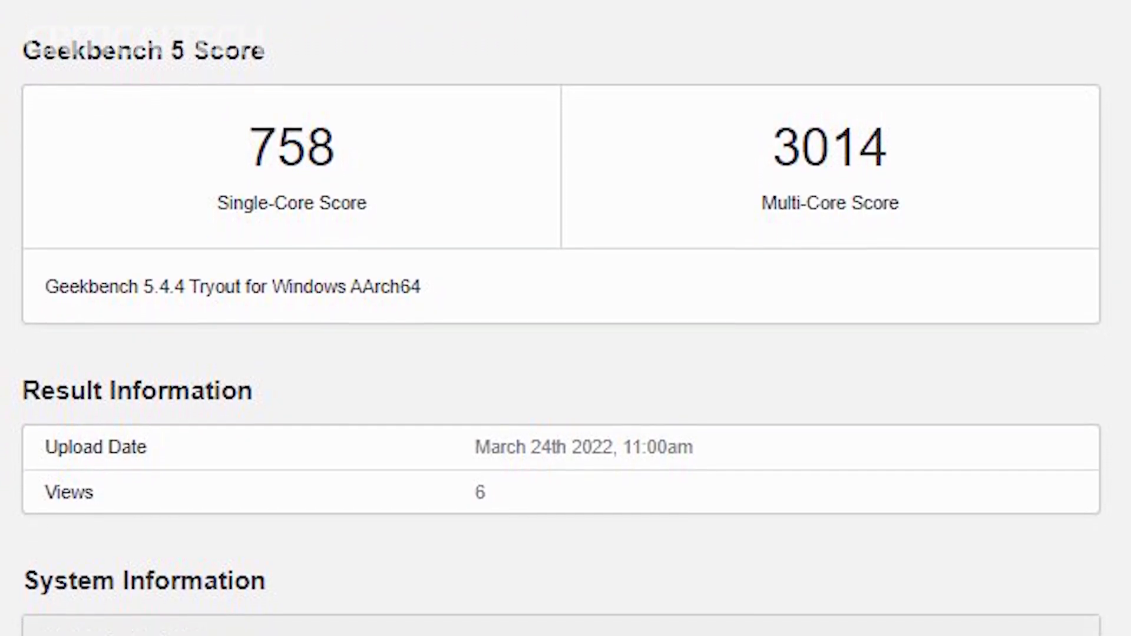
pyautogui.scroll(-3)
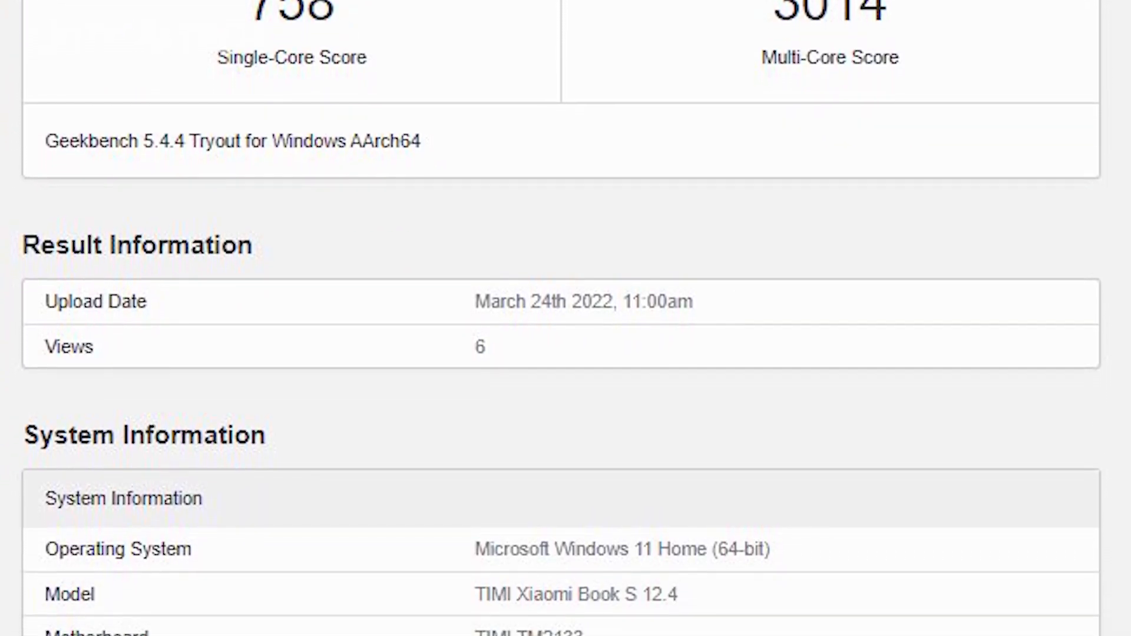
pyautogui.scroll(-3)
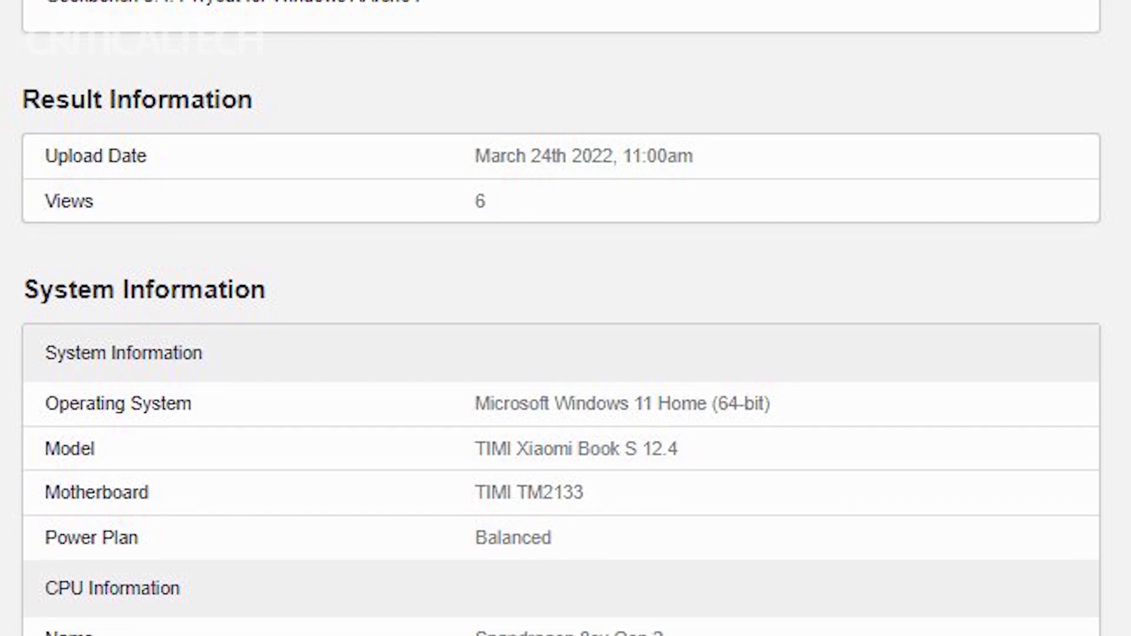
pyautogui.scroll(-3)
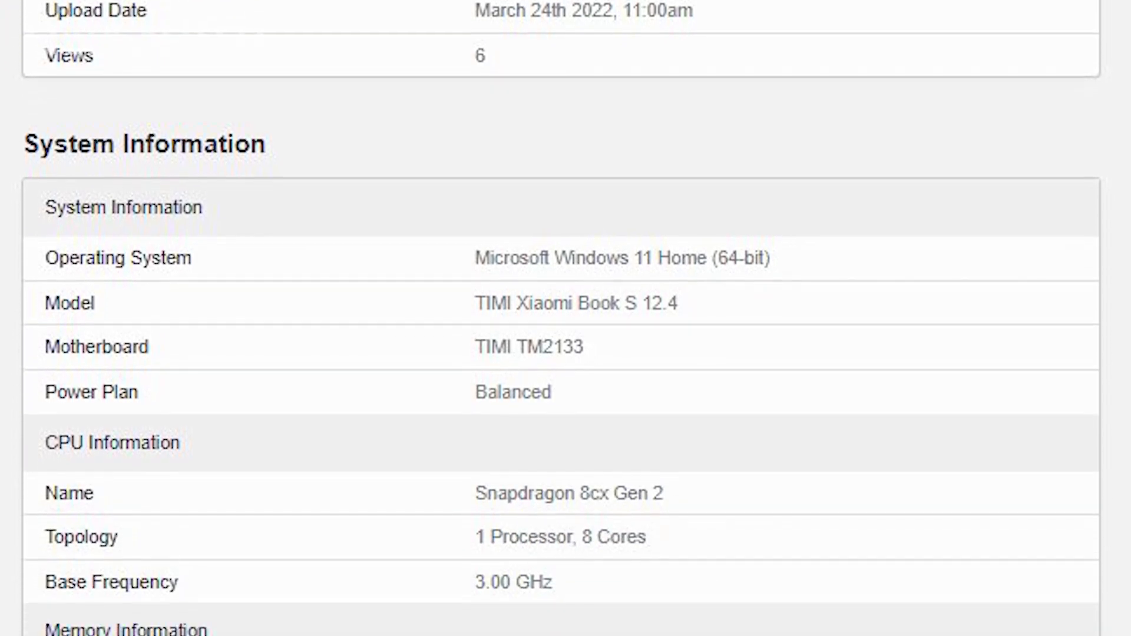